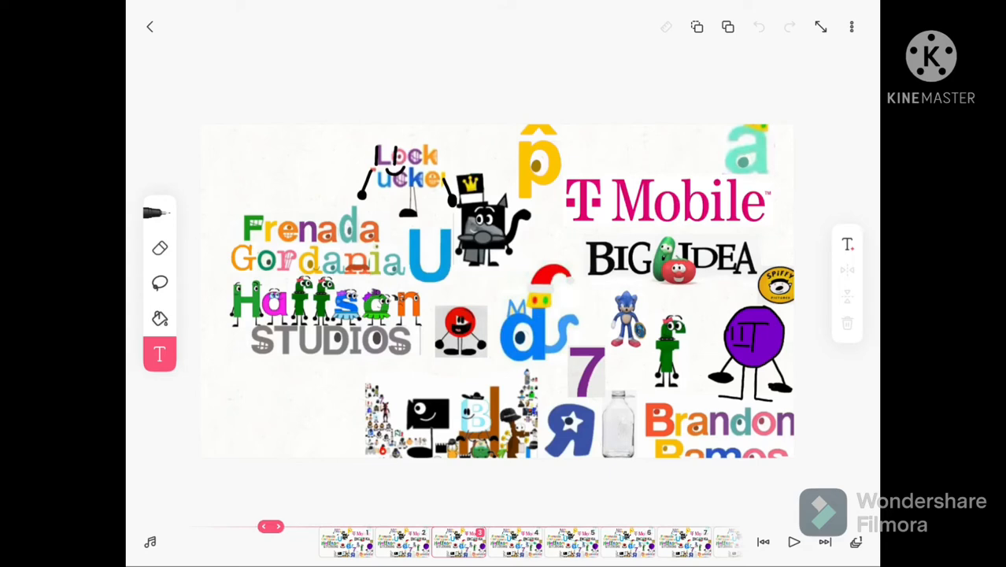
# Draw a wavy green line from the Frenada lettering to the right-side characters.
pyautogui.moveTo(358, 207); pyautogui.dragTo(712, 303)
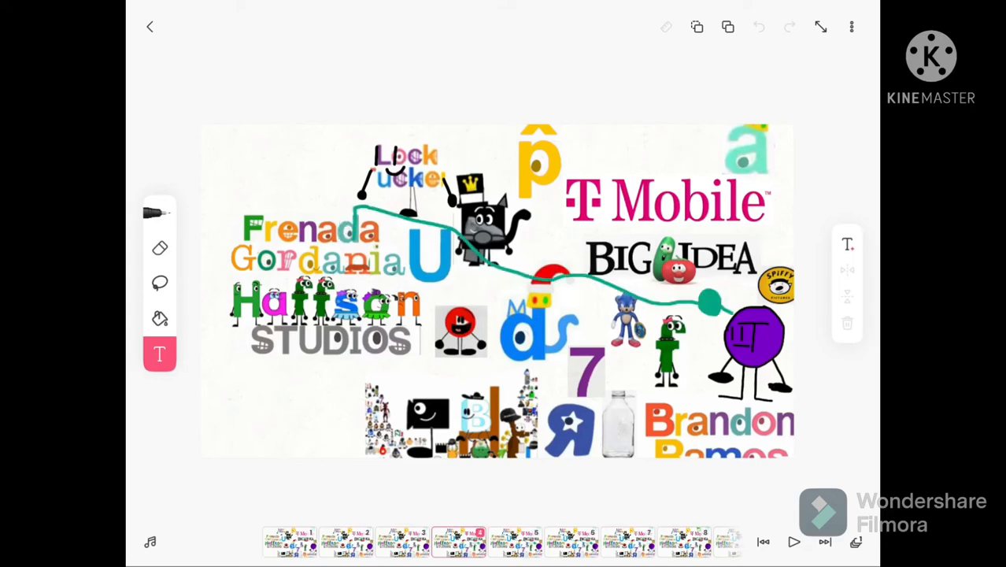